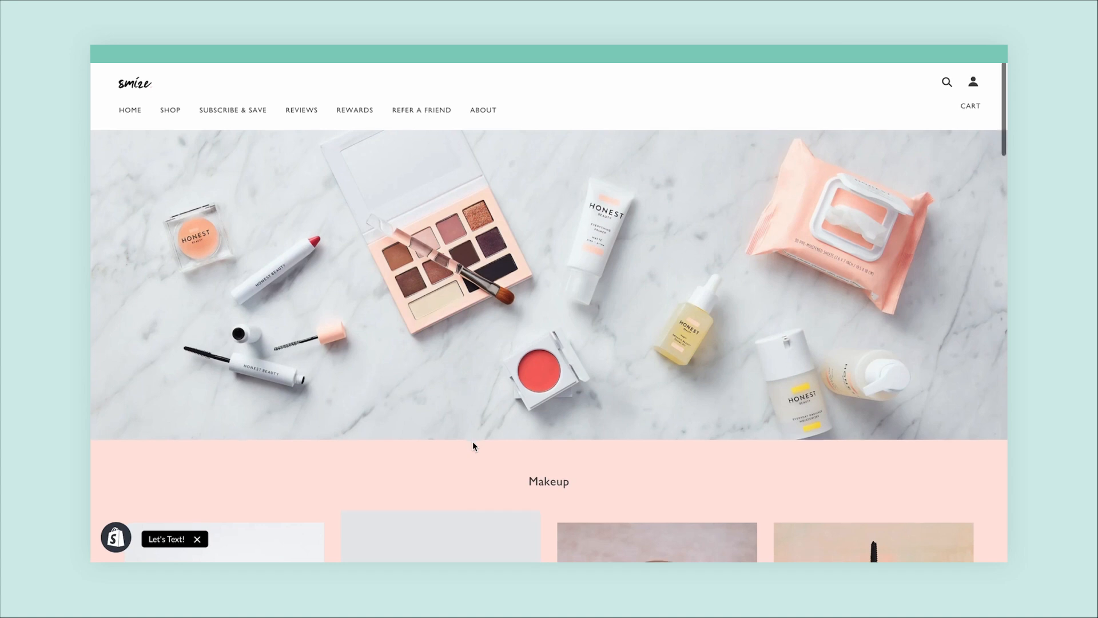
- Subscribe to the Mascara every 4 weeks at 10% off and add it to the cart
scroll(down, 3)
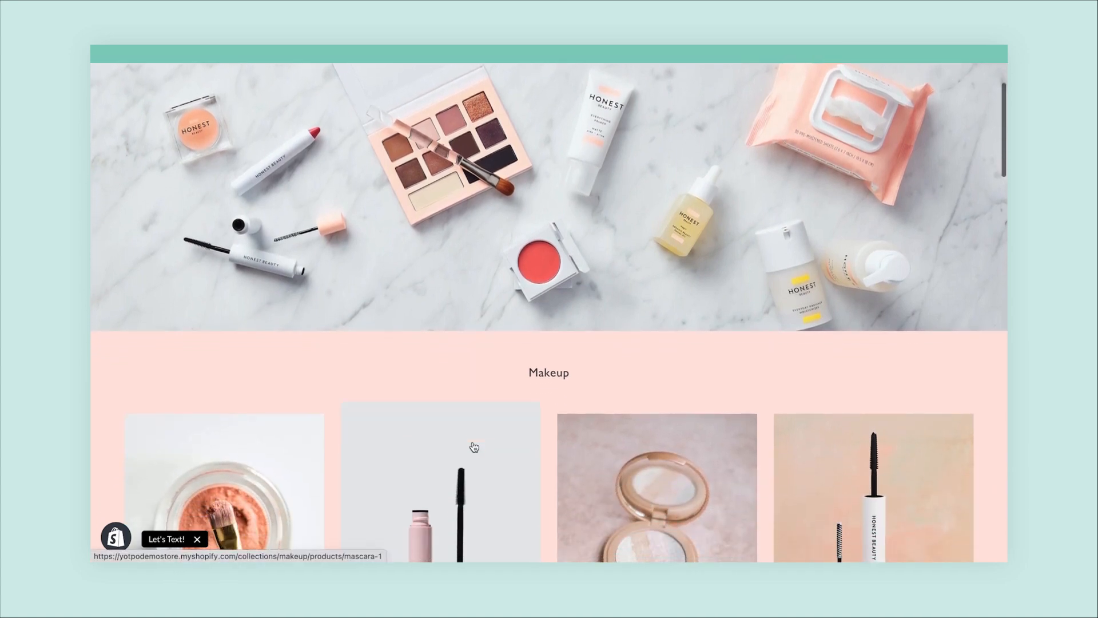
scroll(down, 3)
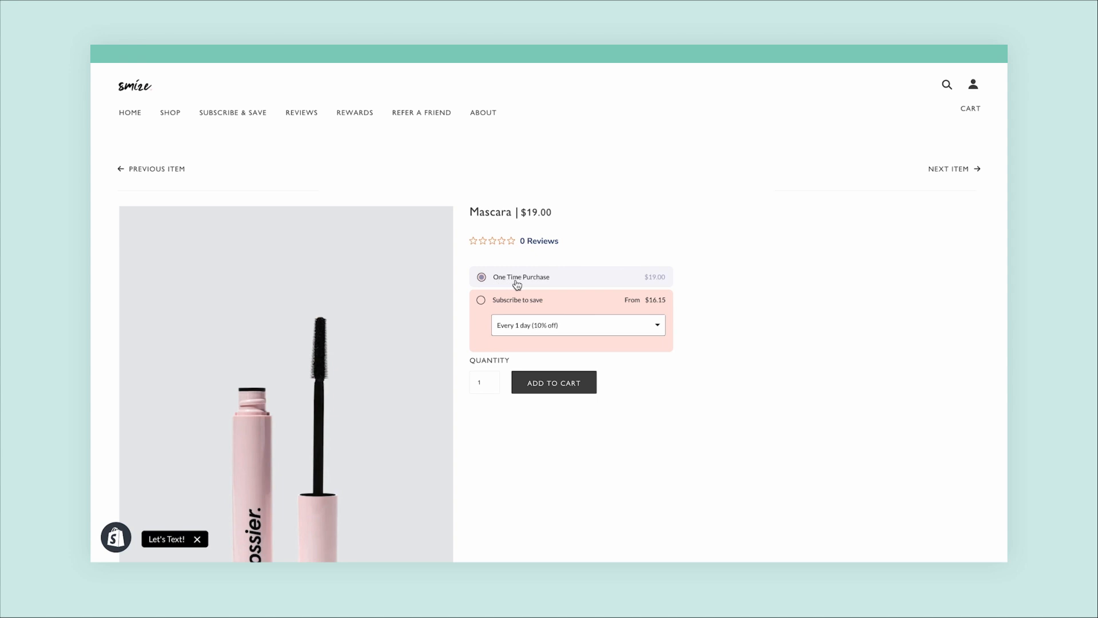
mouse_move(546, 311)
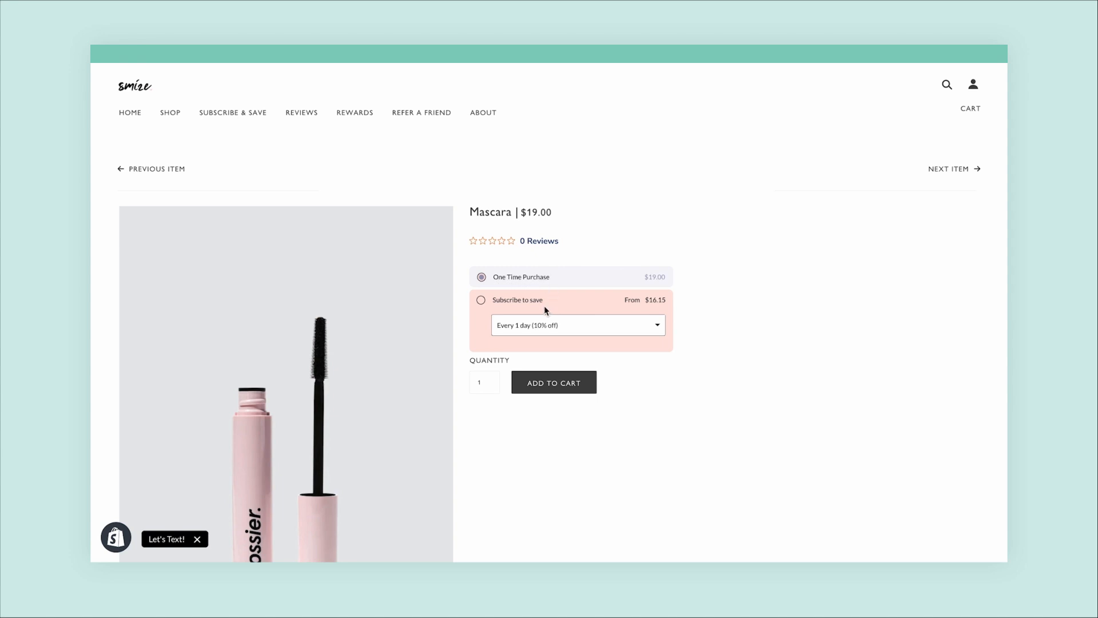
mouse_move(514, 334)
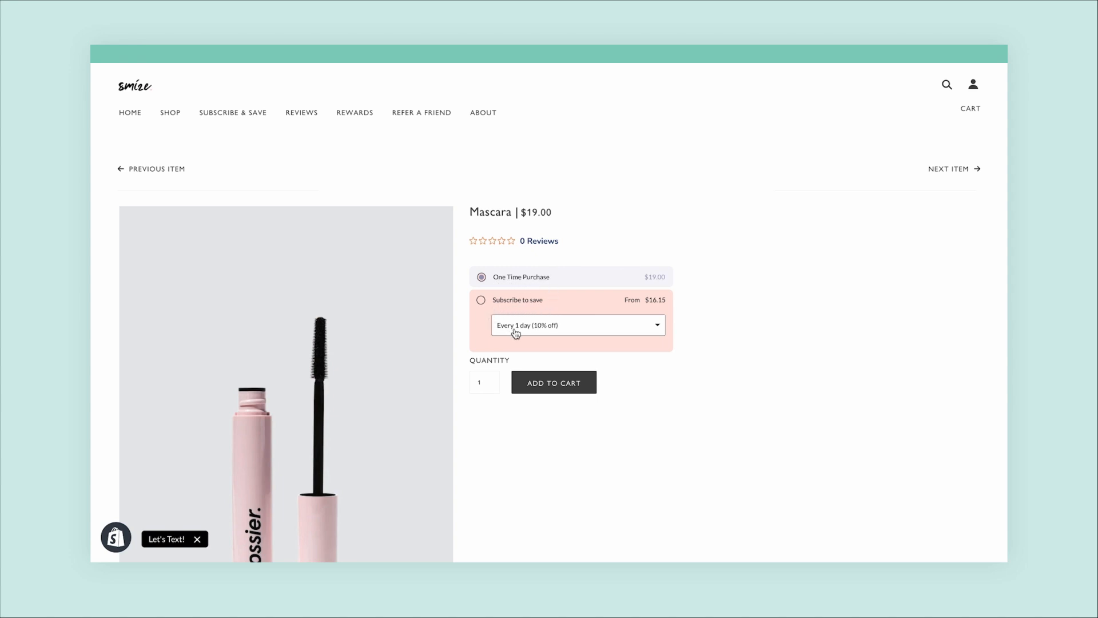
click(577, 325)
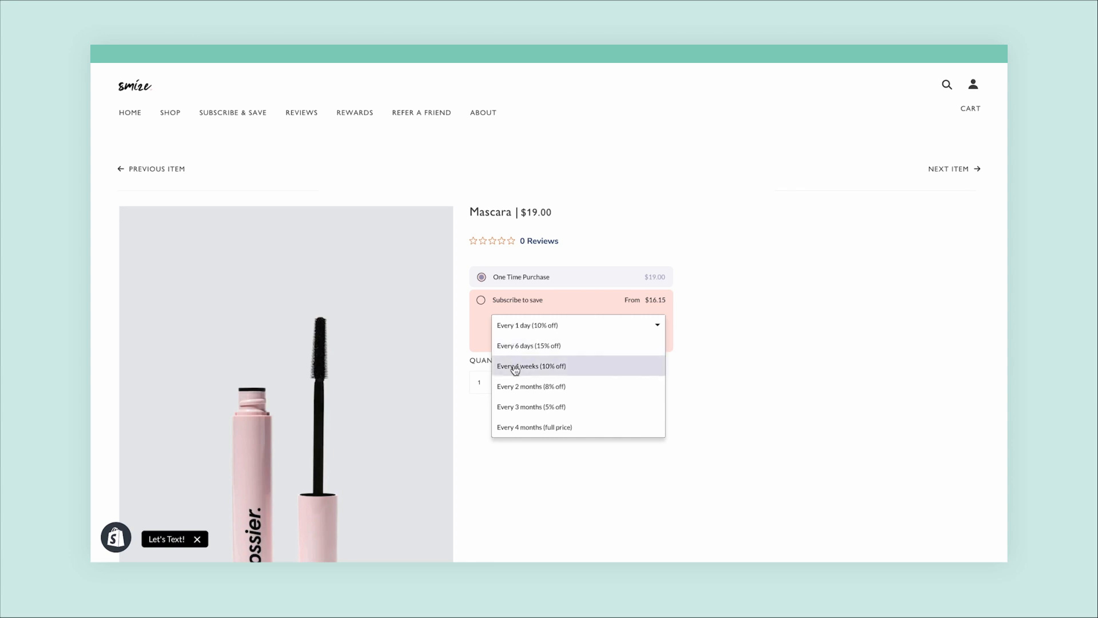
click(530, 366)
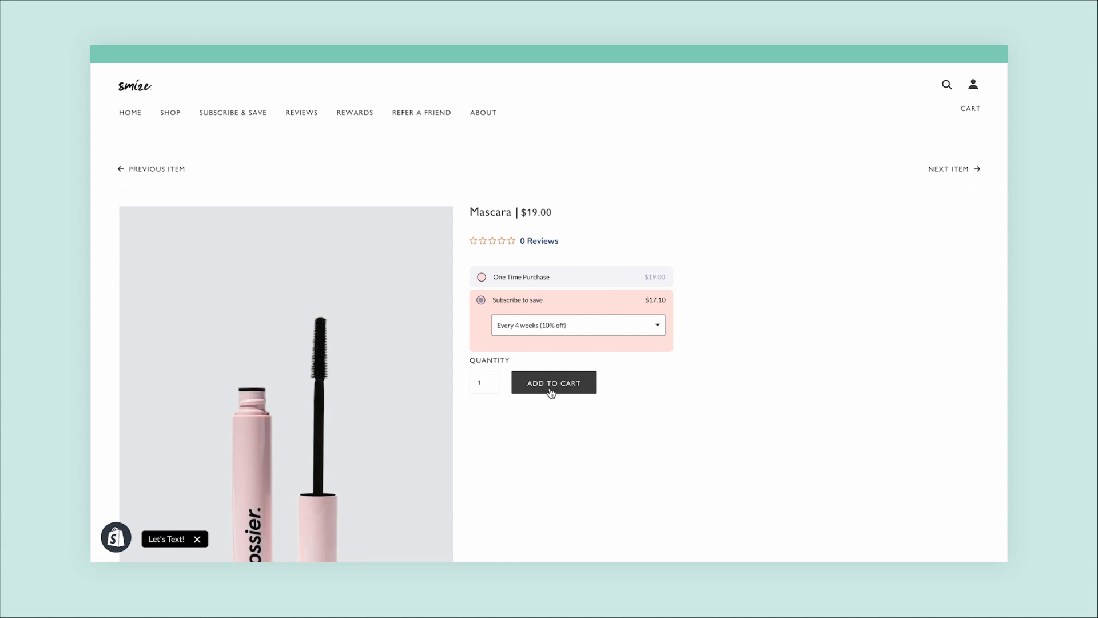
click(554, 382)
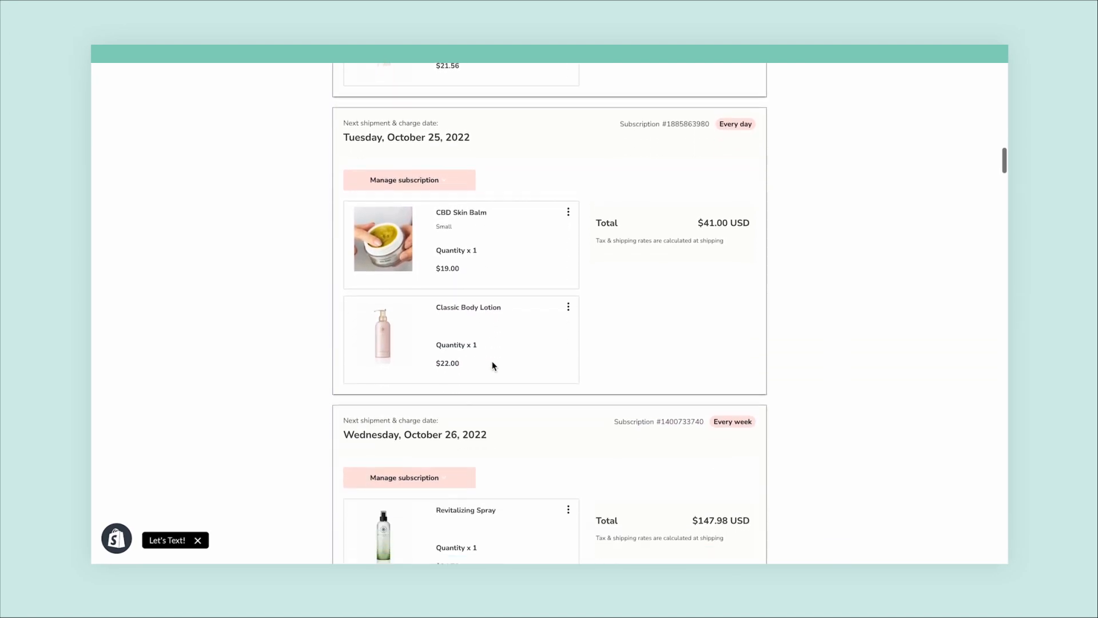
- Open Manage subscription for the daily CBD Skin Balm and Classic Body Lotion subscription
click(409, 180)
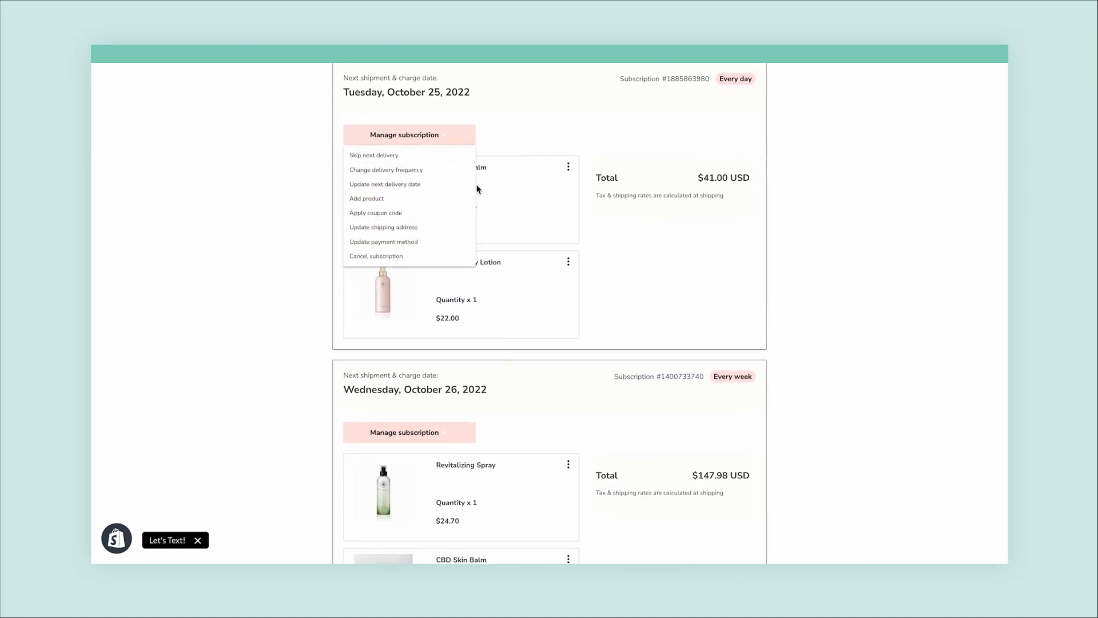
click(568, 166)
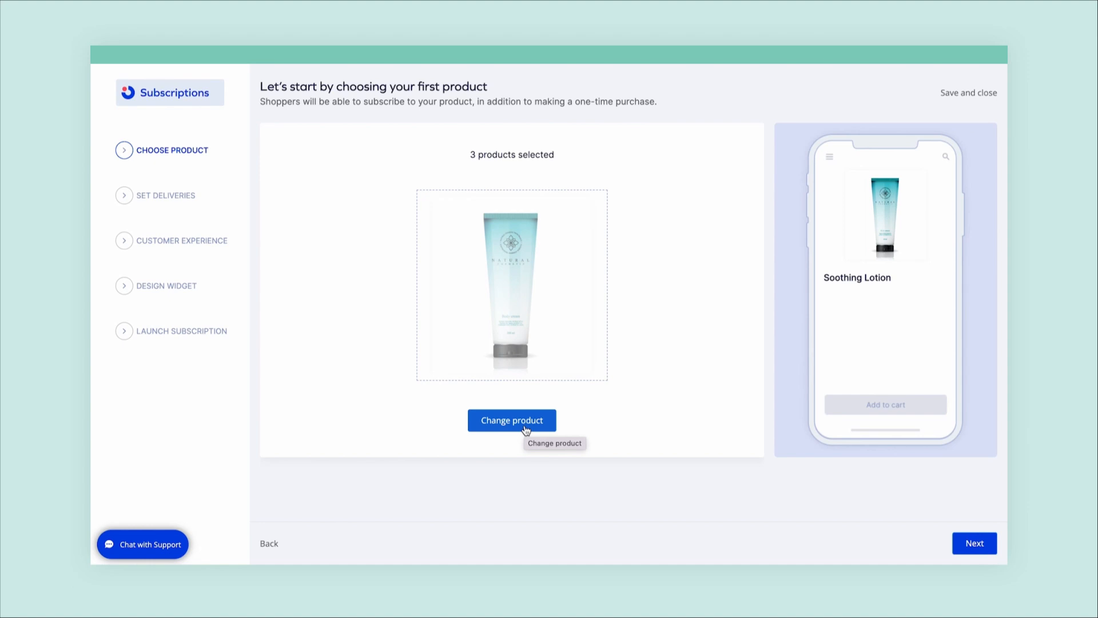
- Advance the wizard through delivery options to the customer notification emails
click(512, 420)
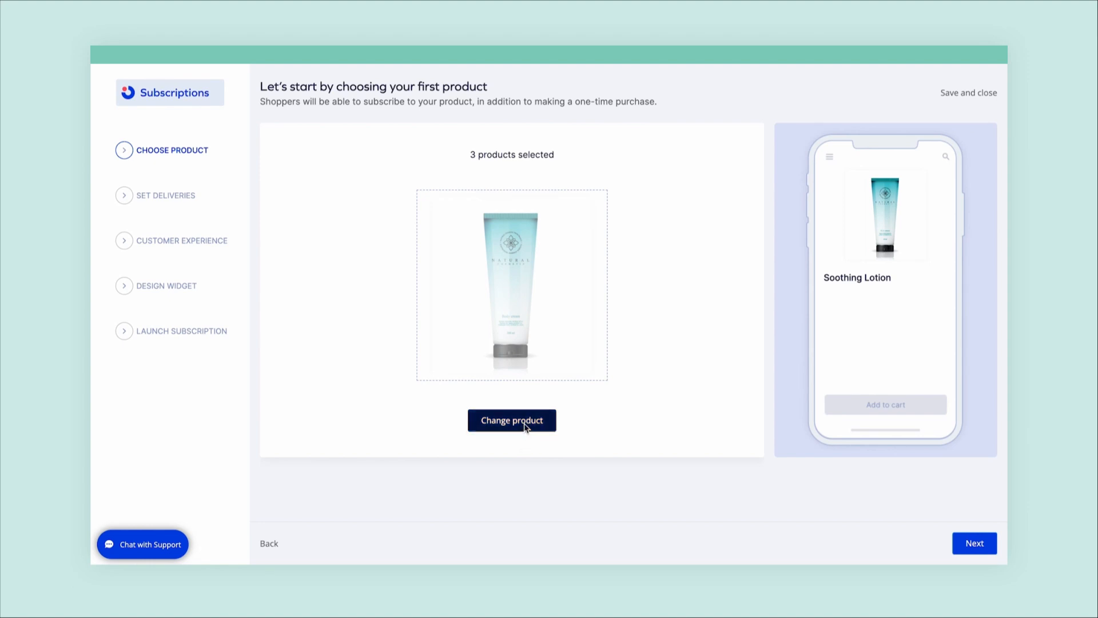
mouse_move(861, 558)
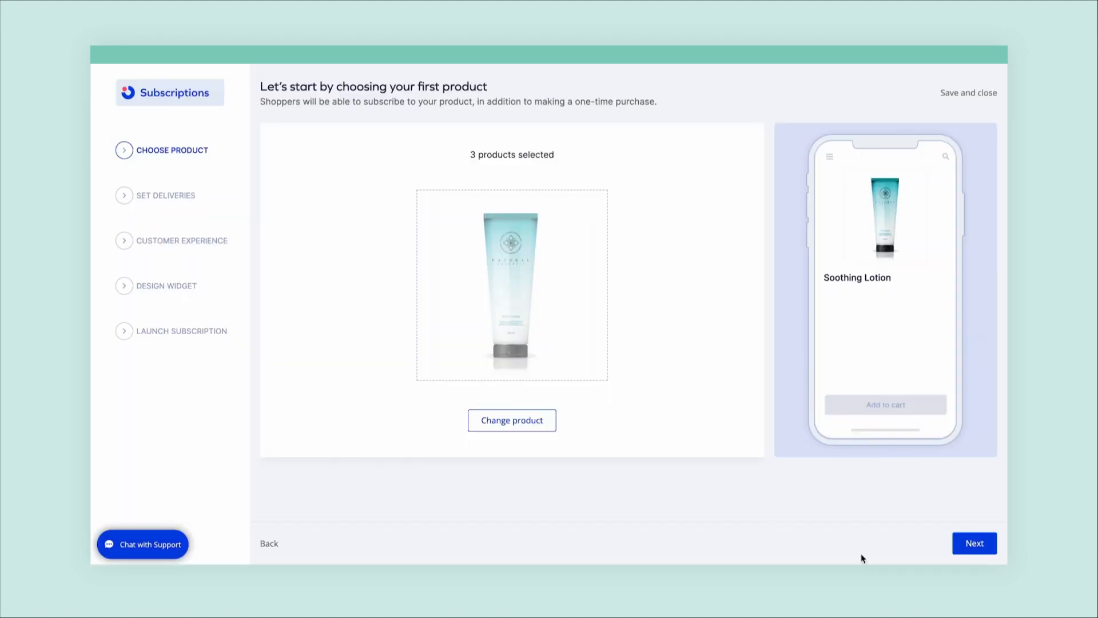
click(973, 542)
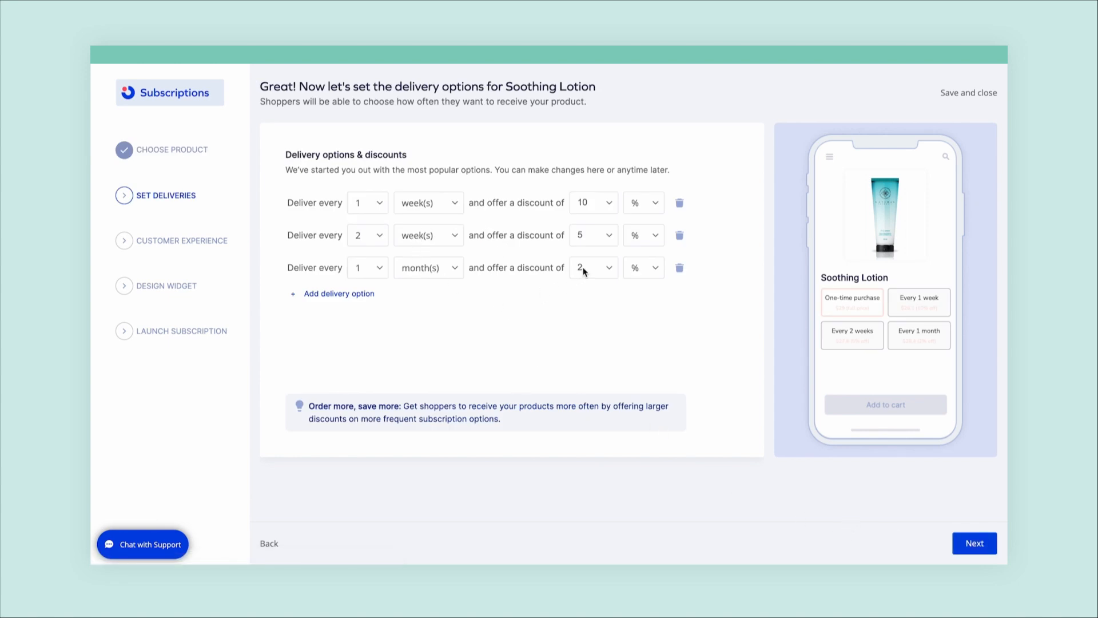
mouse_move(943, 525)
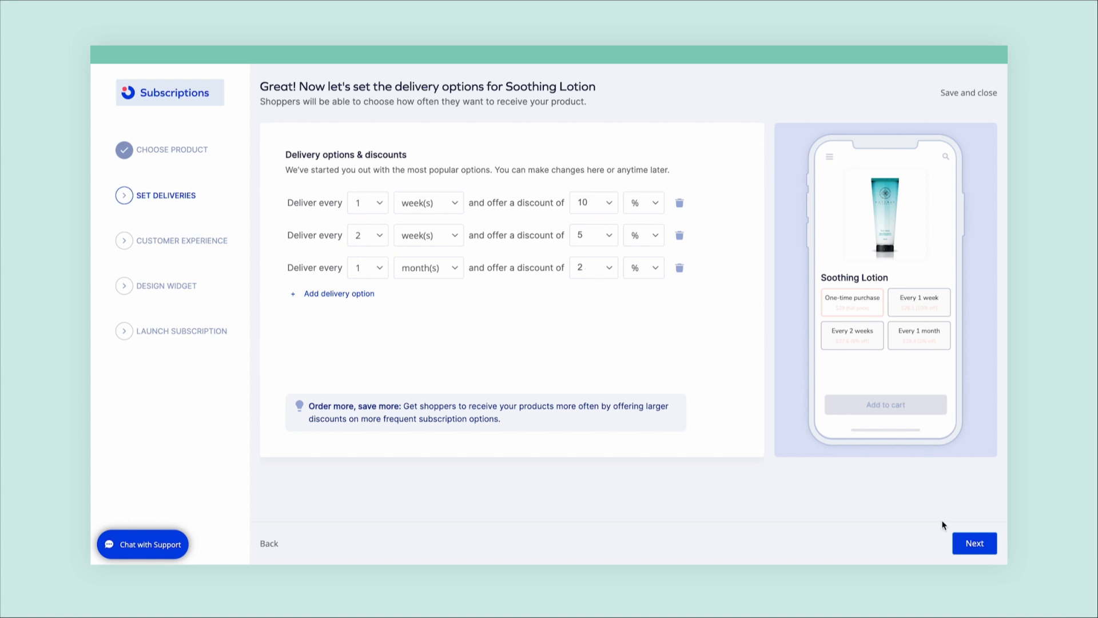
click(974, 543)
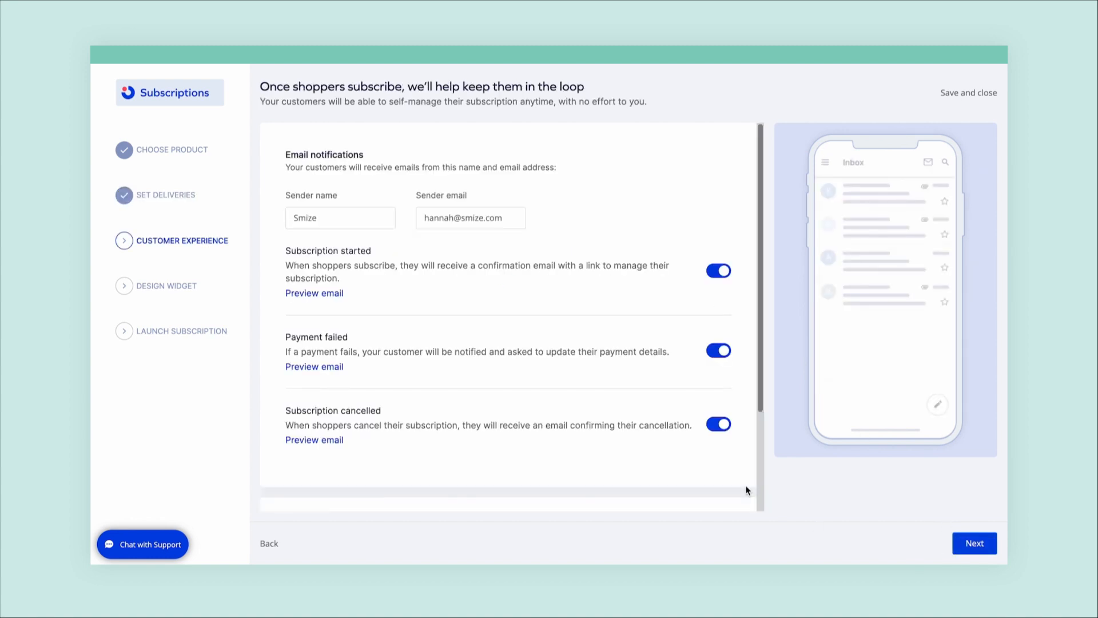
- Preview and close the Subscription cancelled email, then continue to widget design
scroll(down, 3)
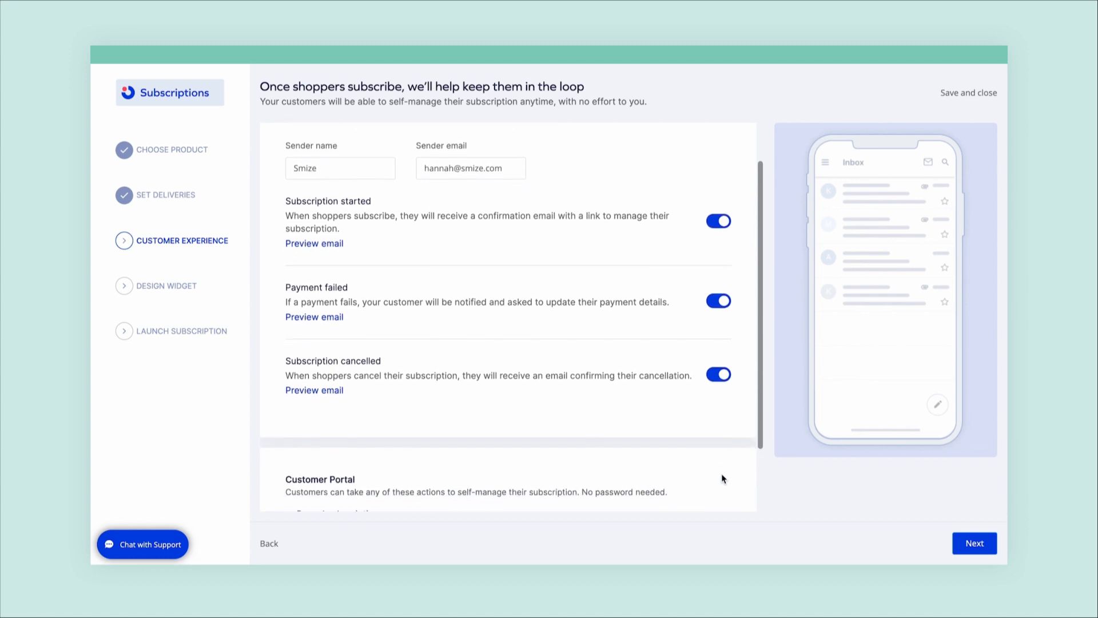
scroll(down, 3)
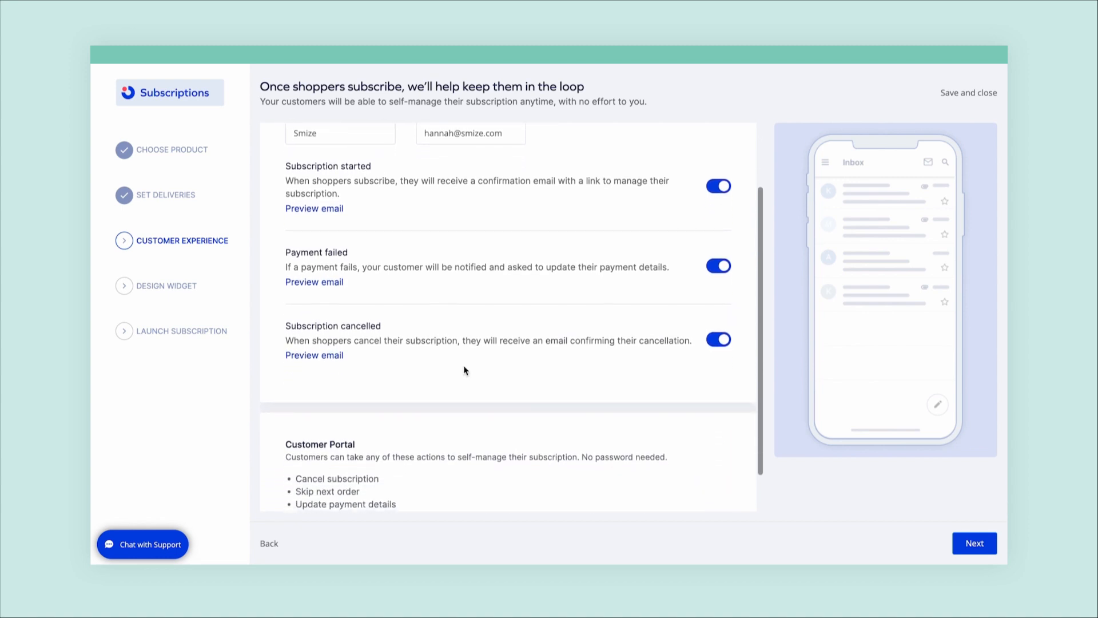
click(314, 354)
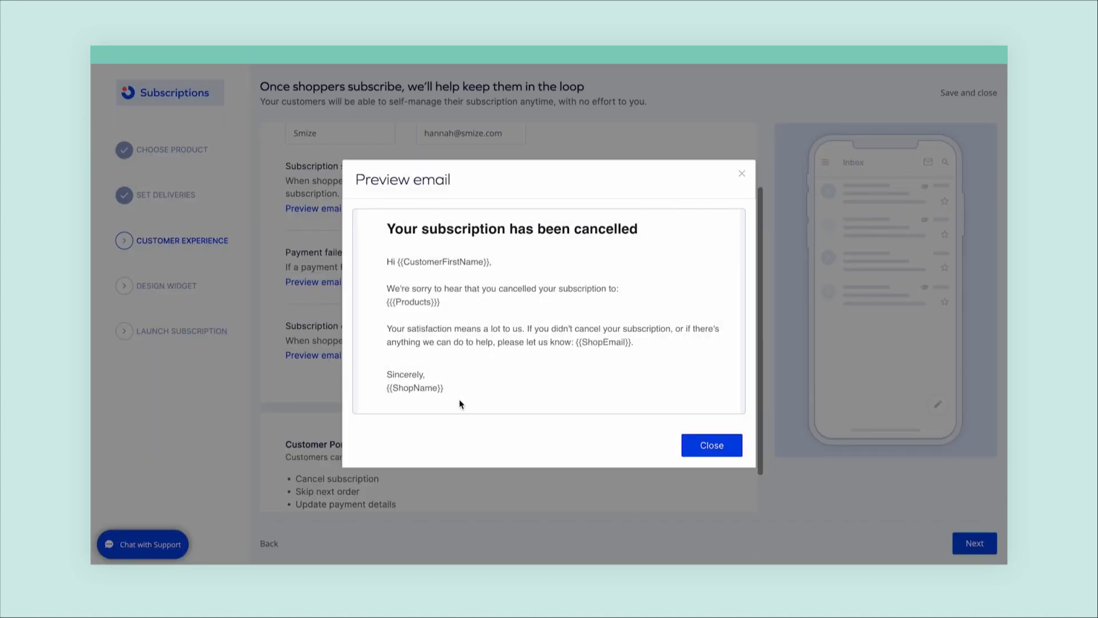
mouse_move(741, 173)
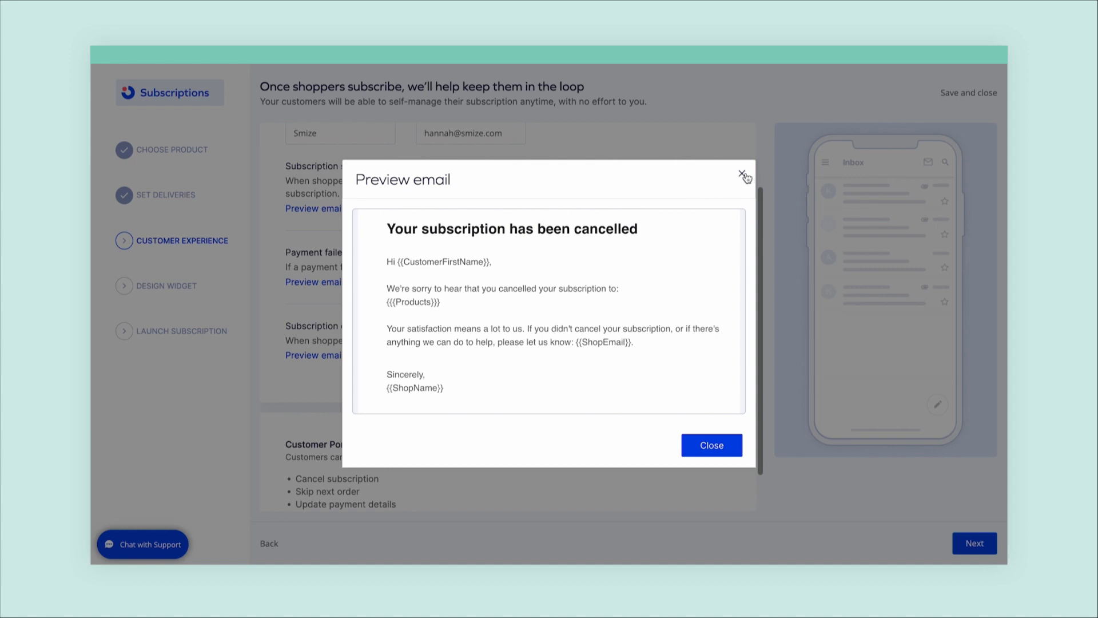
click(743, 172)
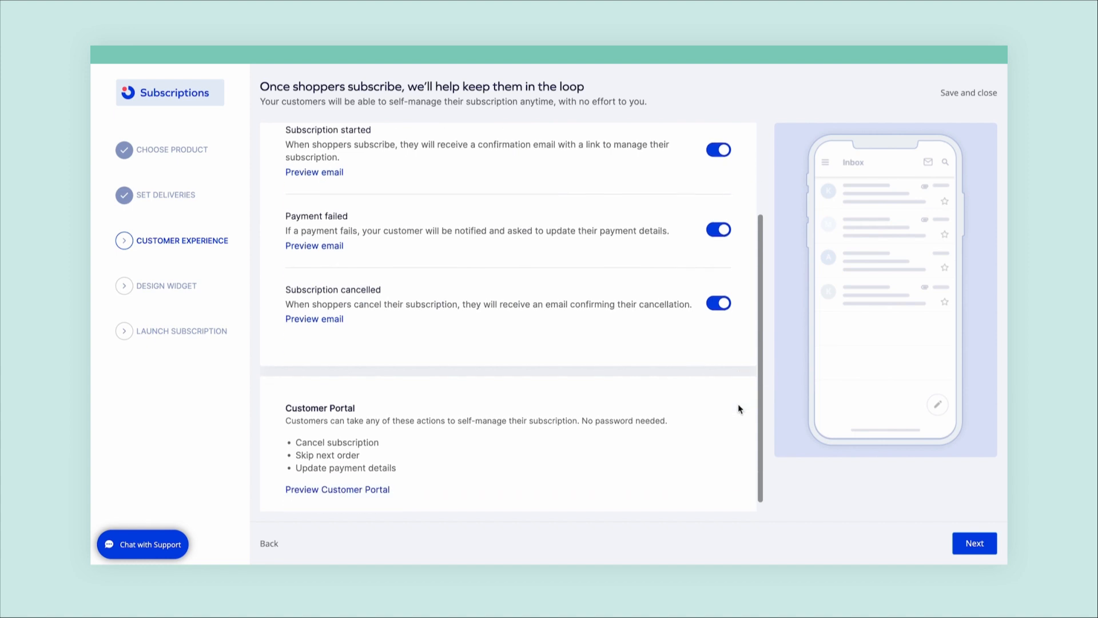
click(975, 543)
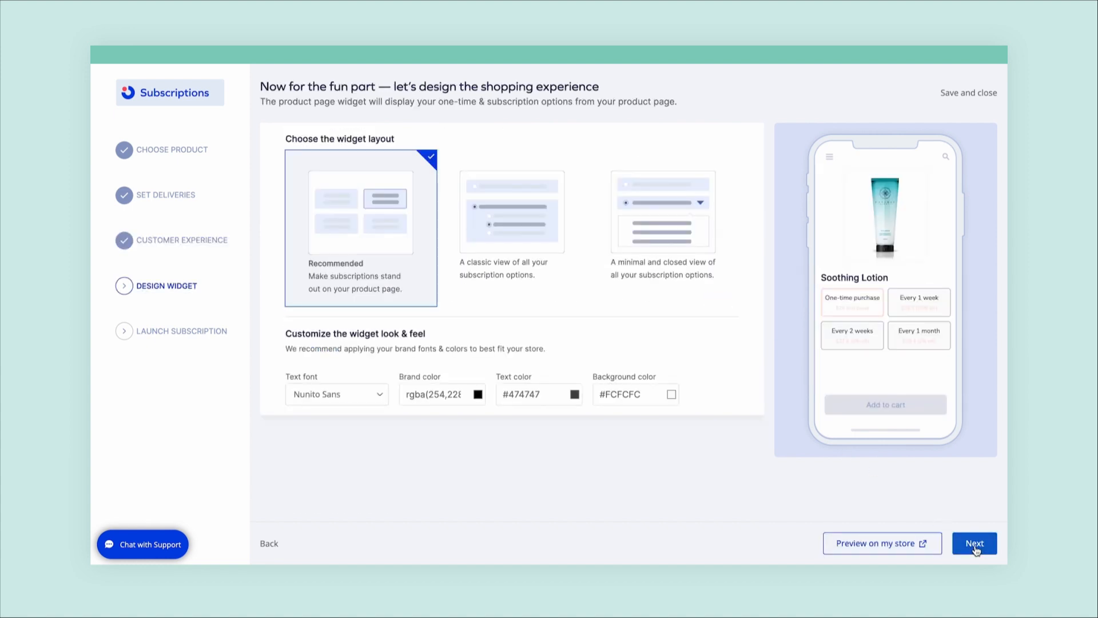
mouse_move(677, 372)
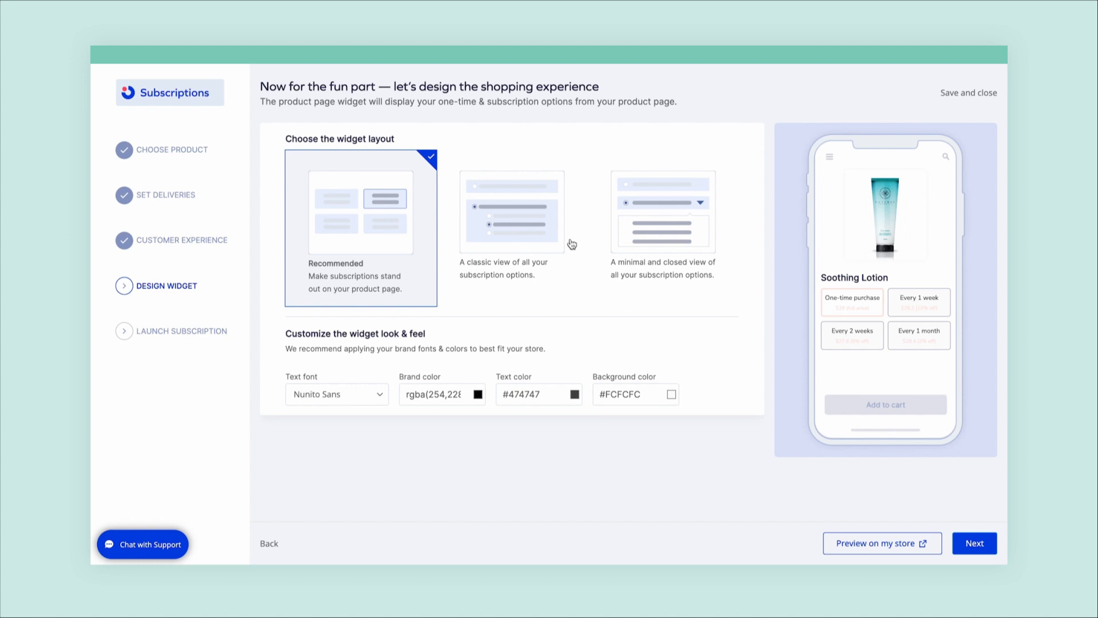
- Compare the Classic layout, keep Recommended, and launch the Soothing Lotion subscription offer
click(512, 212)
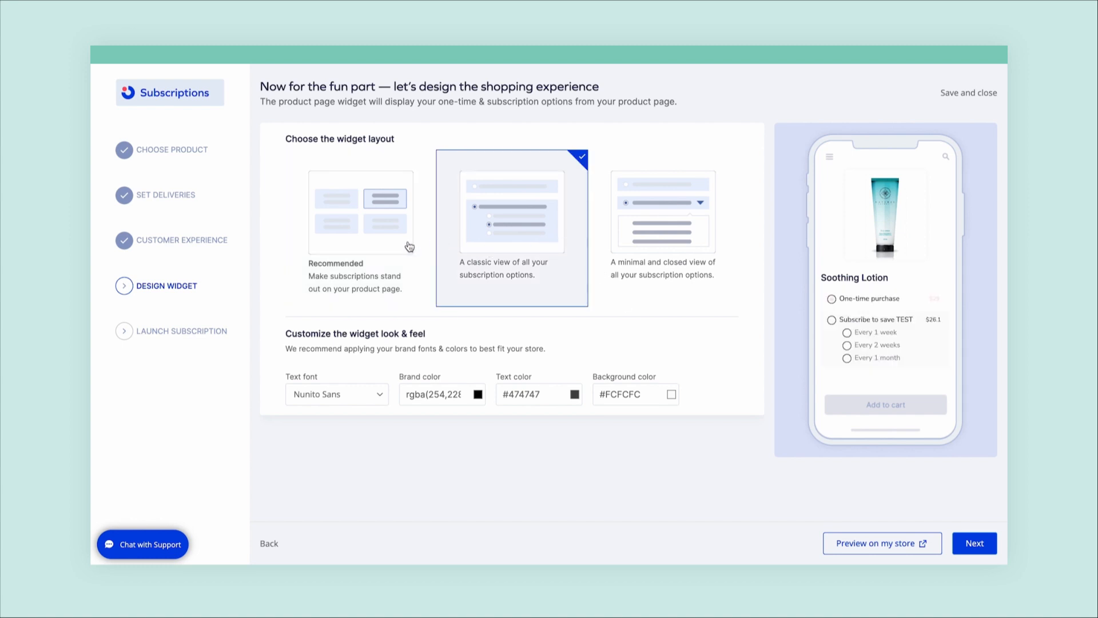
click(360, 213)
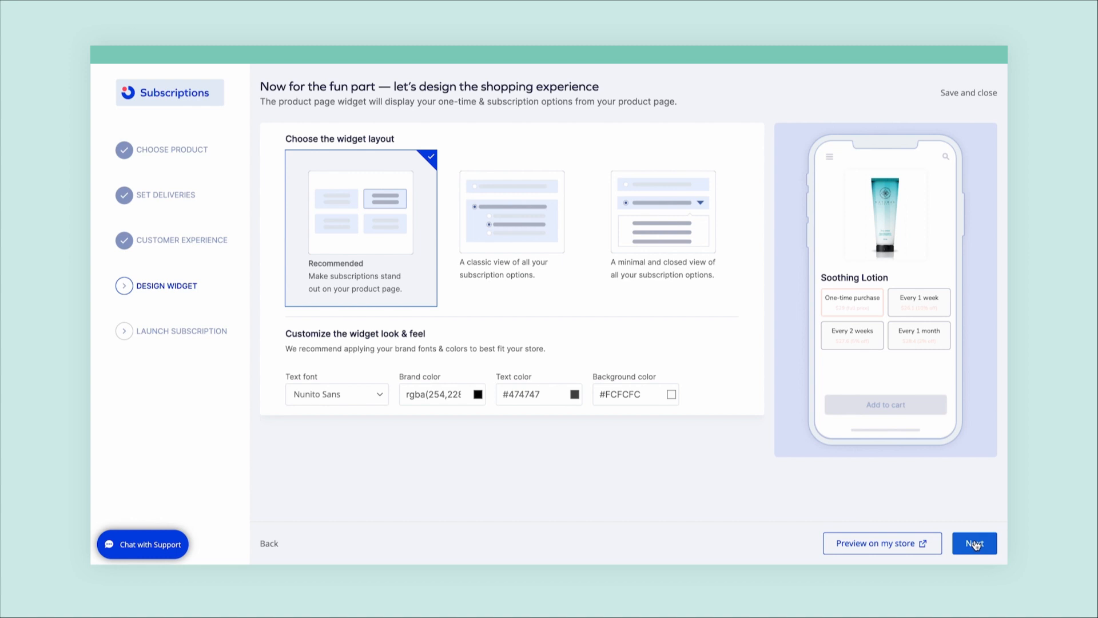
click(975, 543)
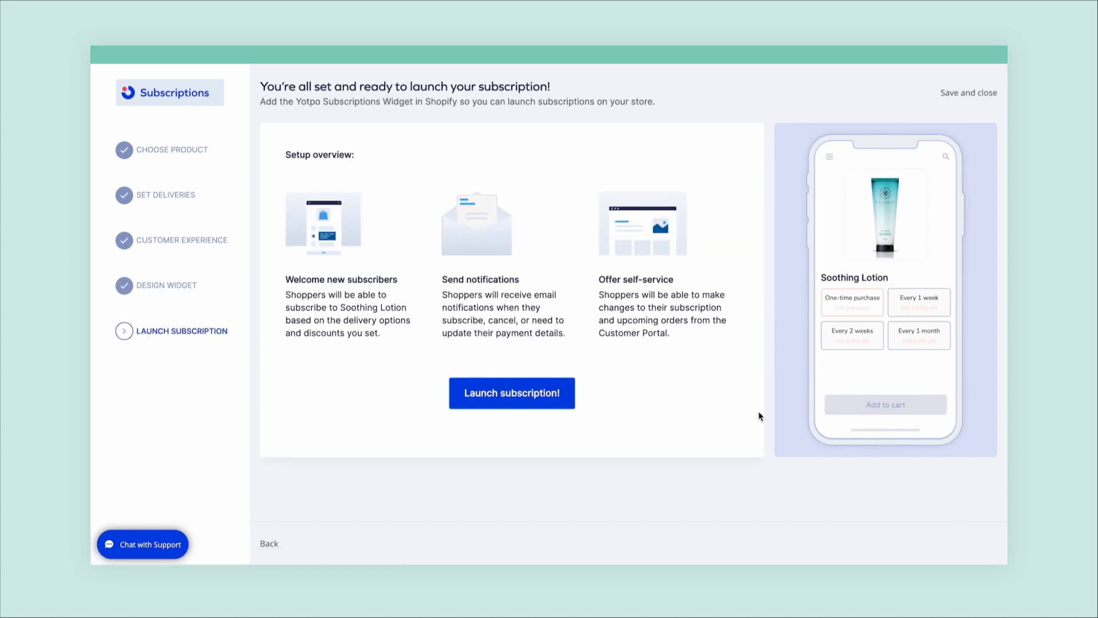
mouse_move(556, 406)
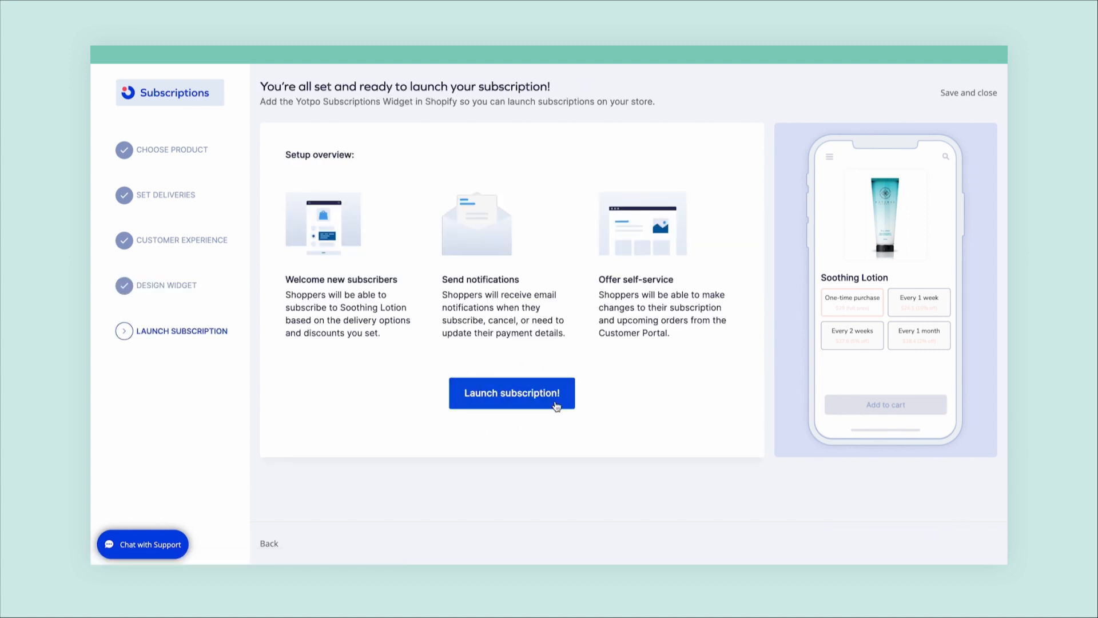
click(512, 393)
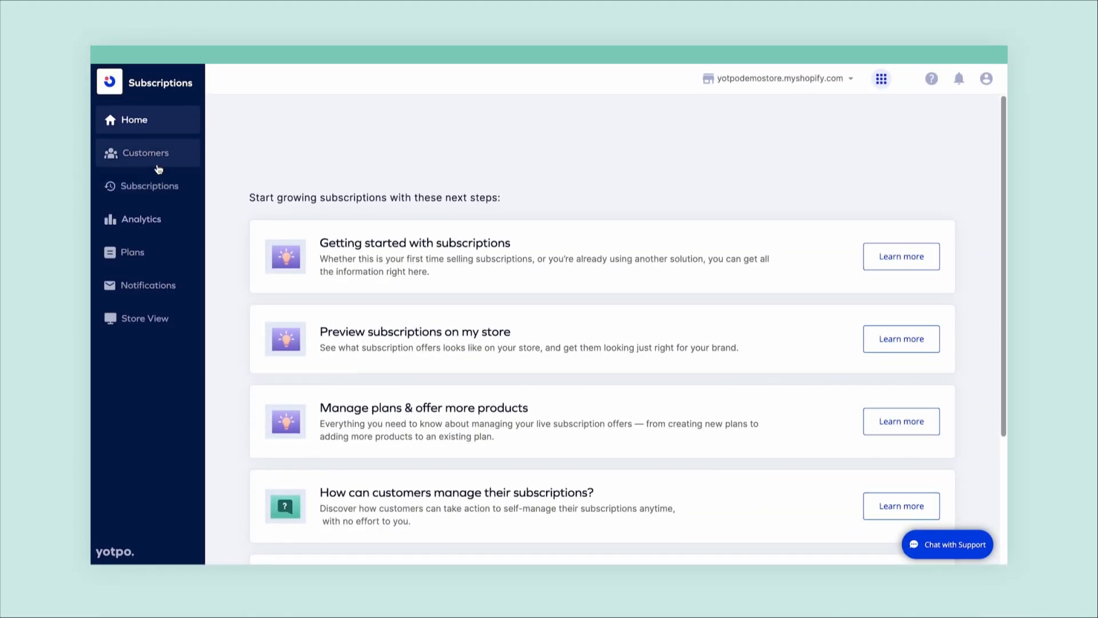
- Go from the Yotpo Subscriptions home dashboard to the Shopify Orders list
click(150, 186)
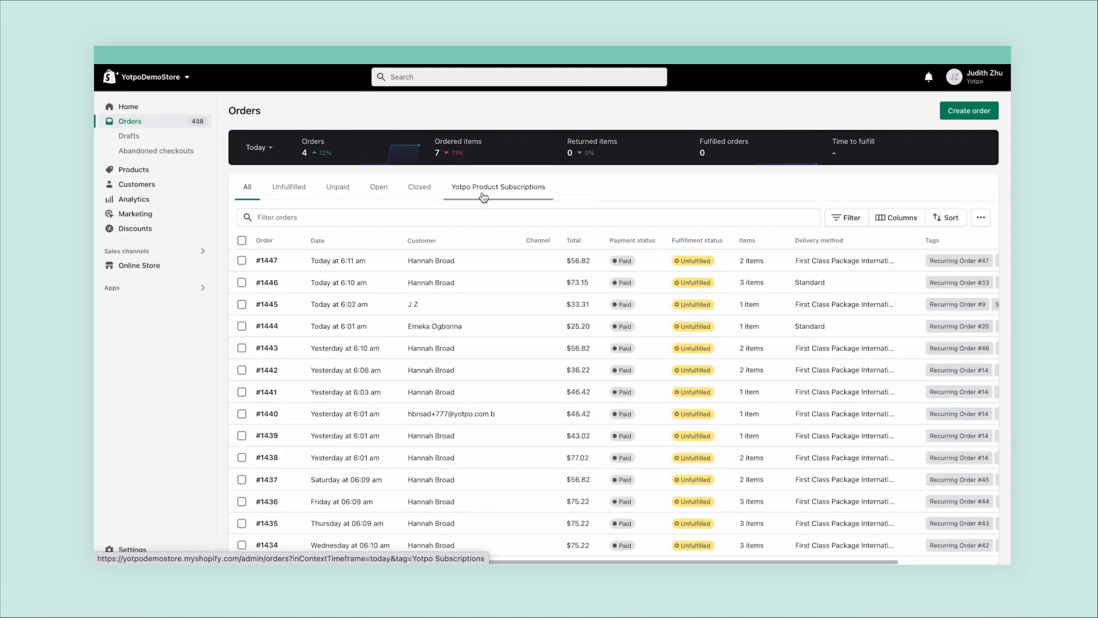
mouse_move(500, 199)
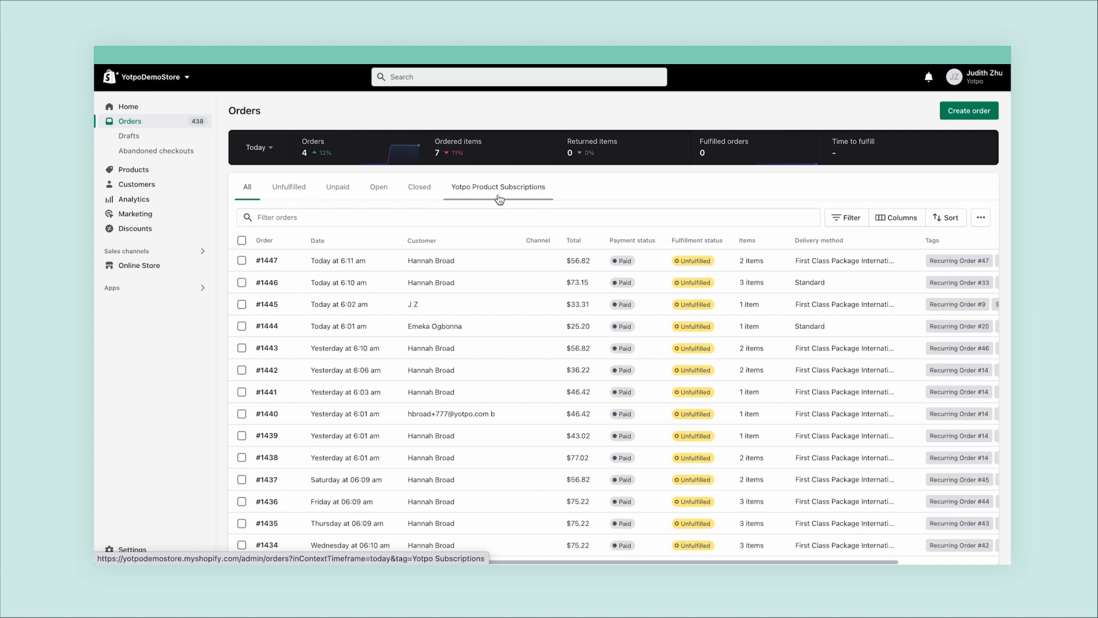
- Filter orders by Yotpo Product Subscriptions and review order #1446's subscription items
click(498, 187)
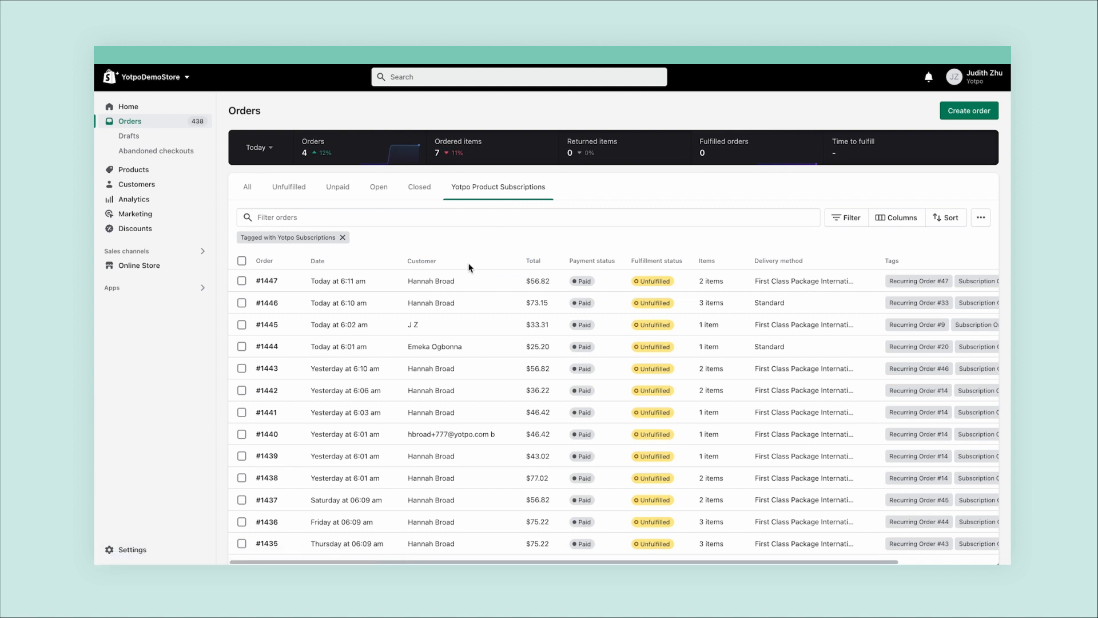
click(267, 303)
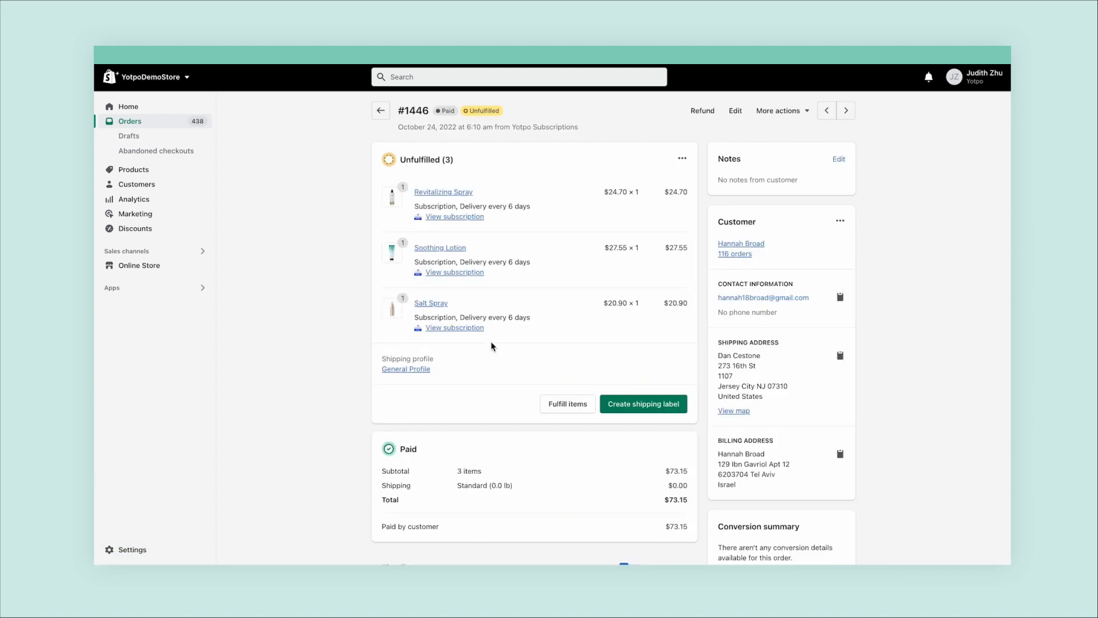
scroll(down, 3)
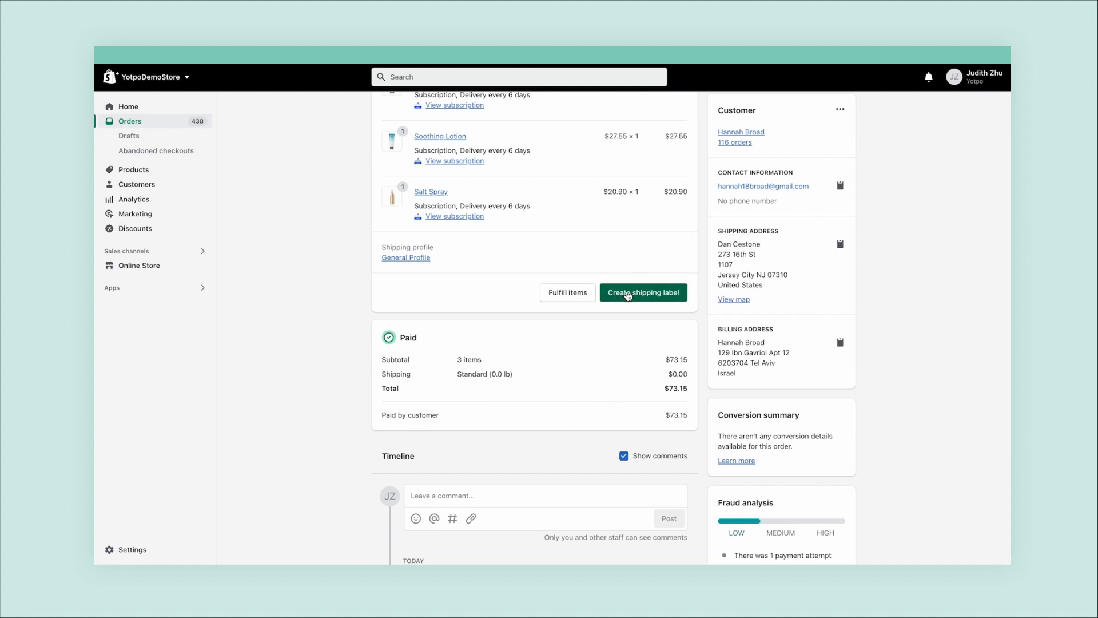
mouse_move(577, 298)
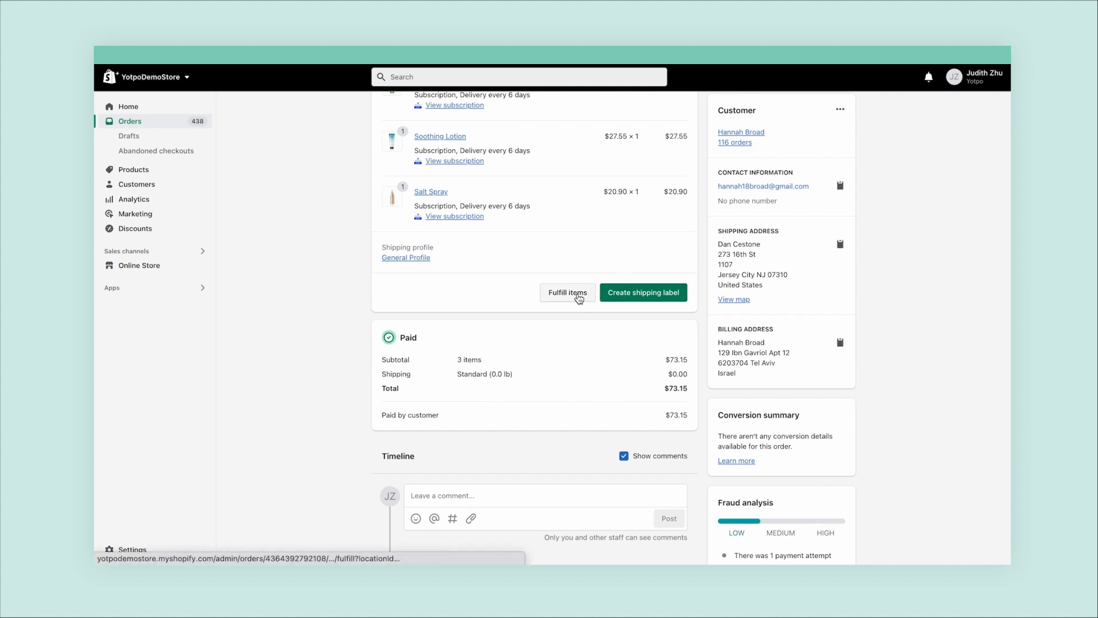
scroll(up, 3)
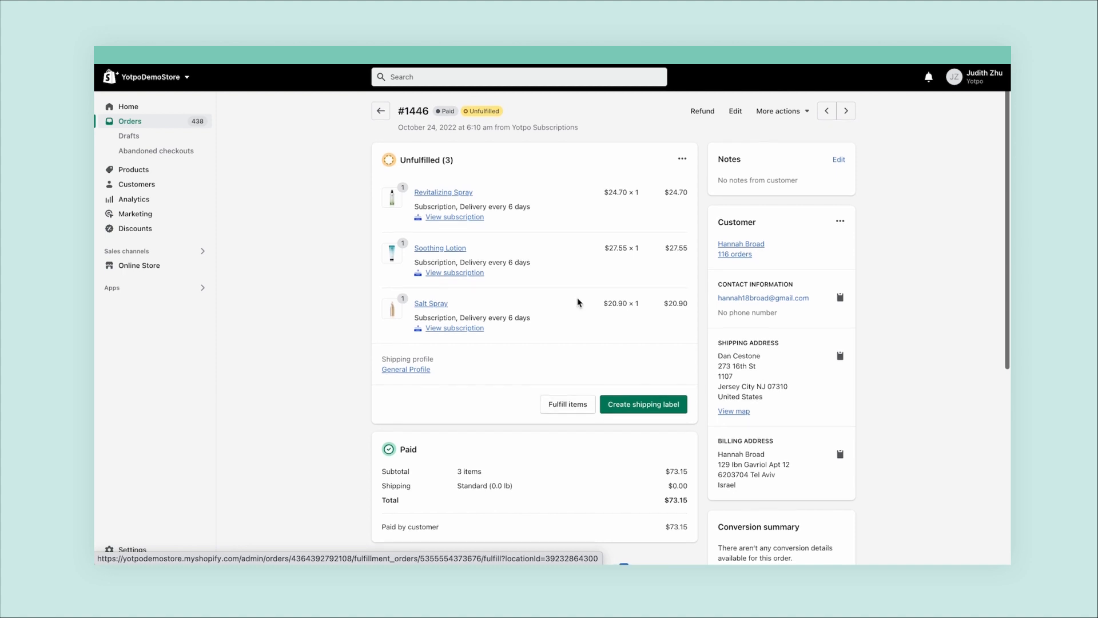